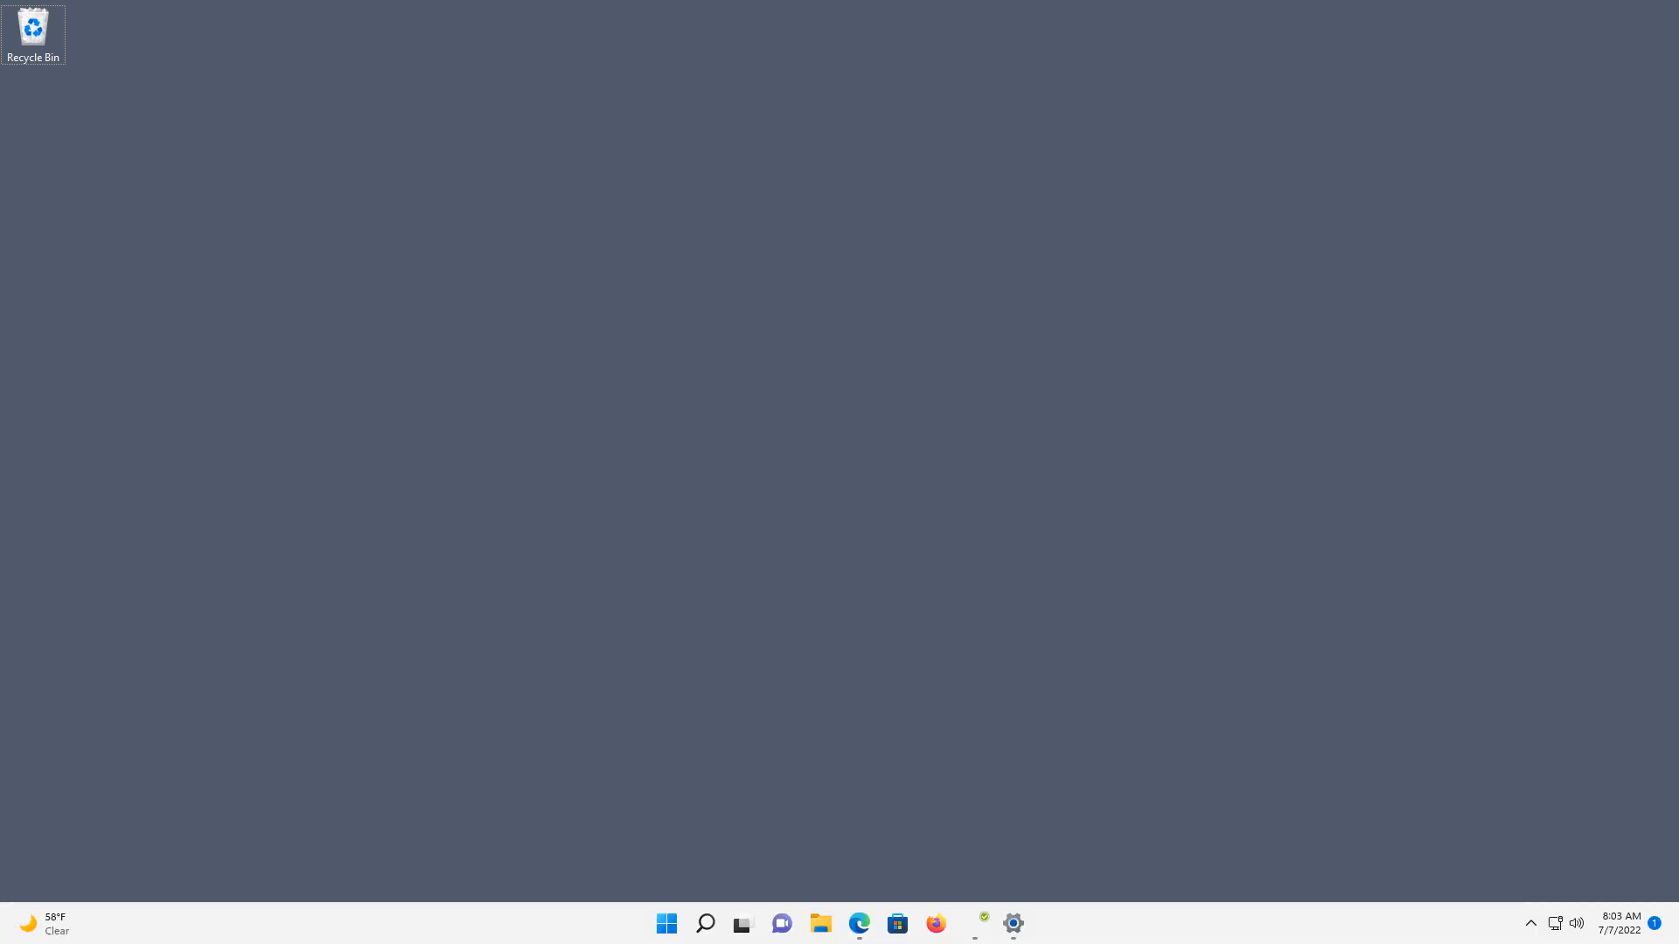
{"action": "mouse_move", "coordinate": [664, 924]}
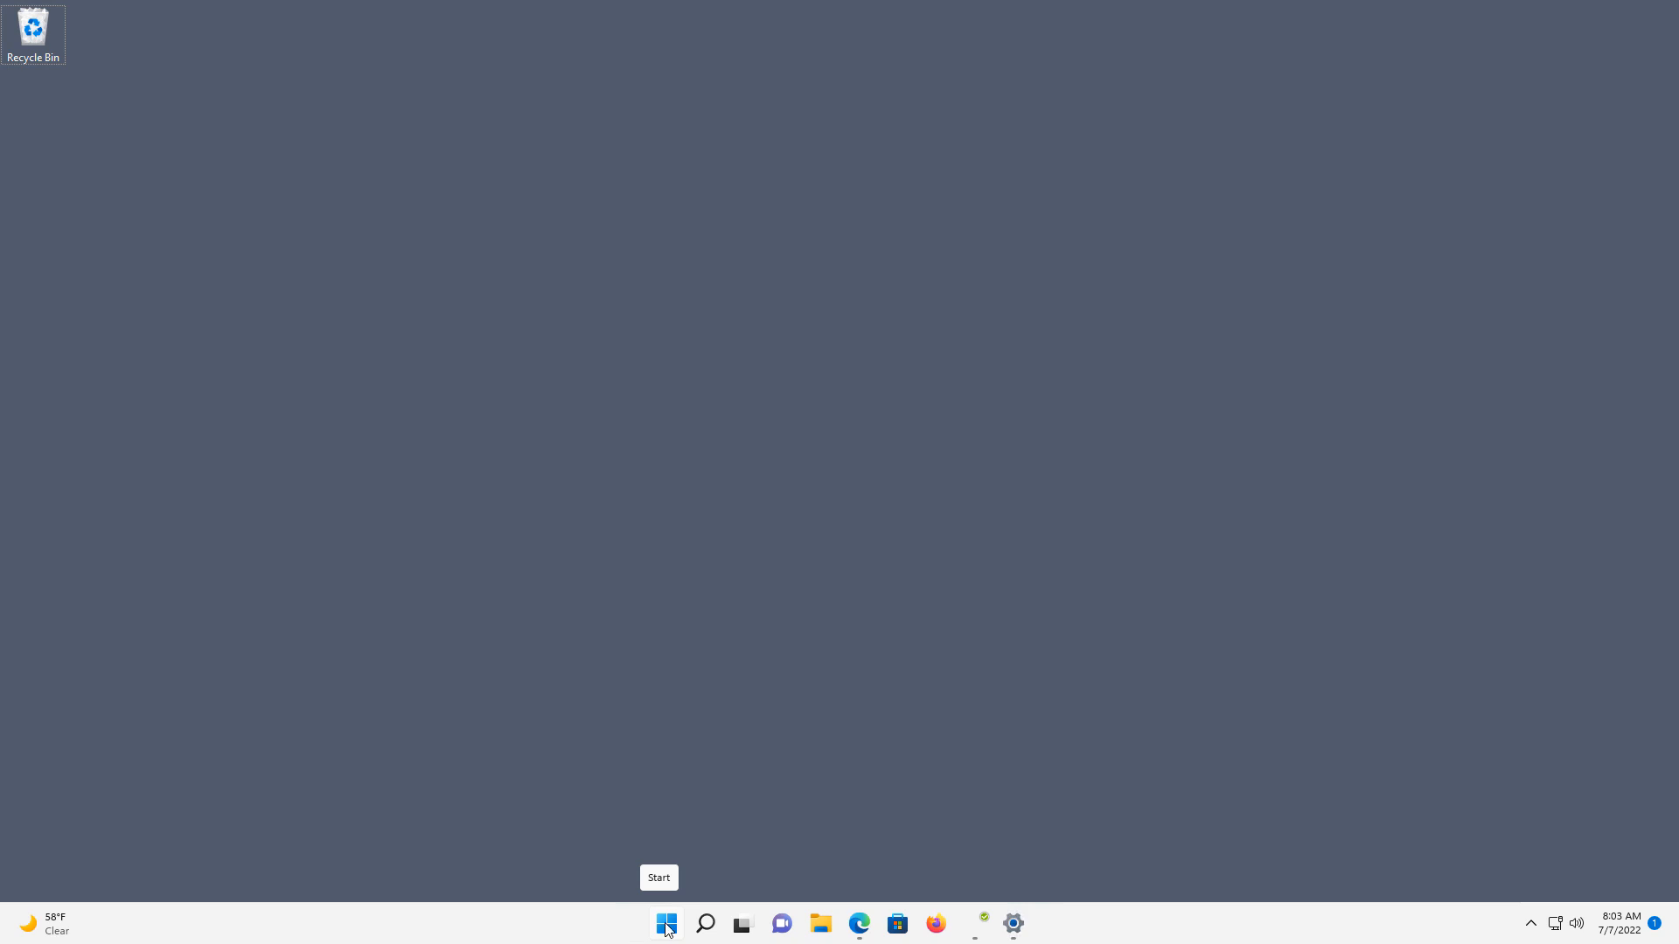
{"action": "mouse_move", "coordinate": [632, 929]}
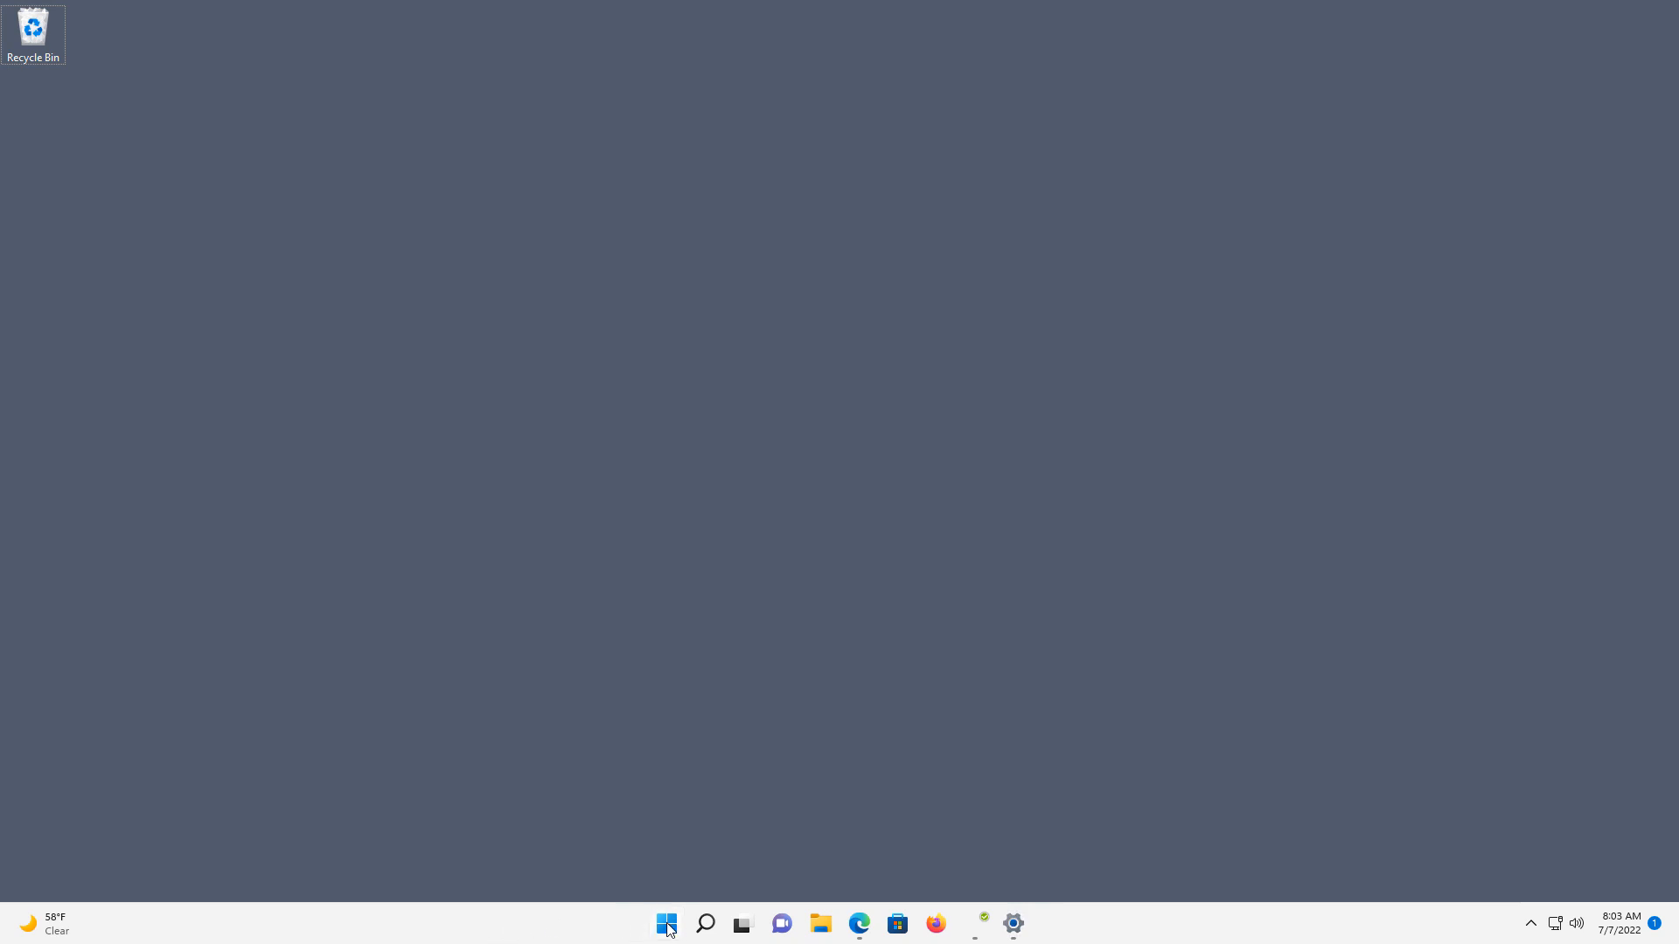
- Launch Task Manager from the Start button's context menu and maximize its window
{"action": "right_click", "coordinate": [664, 923]}
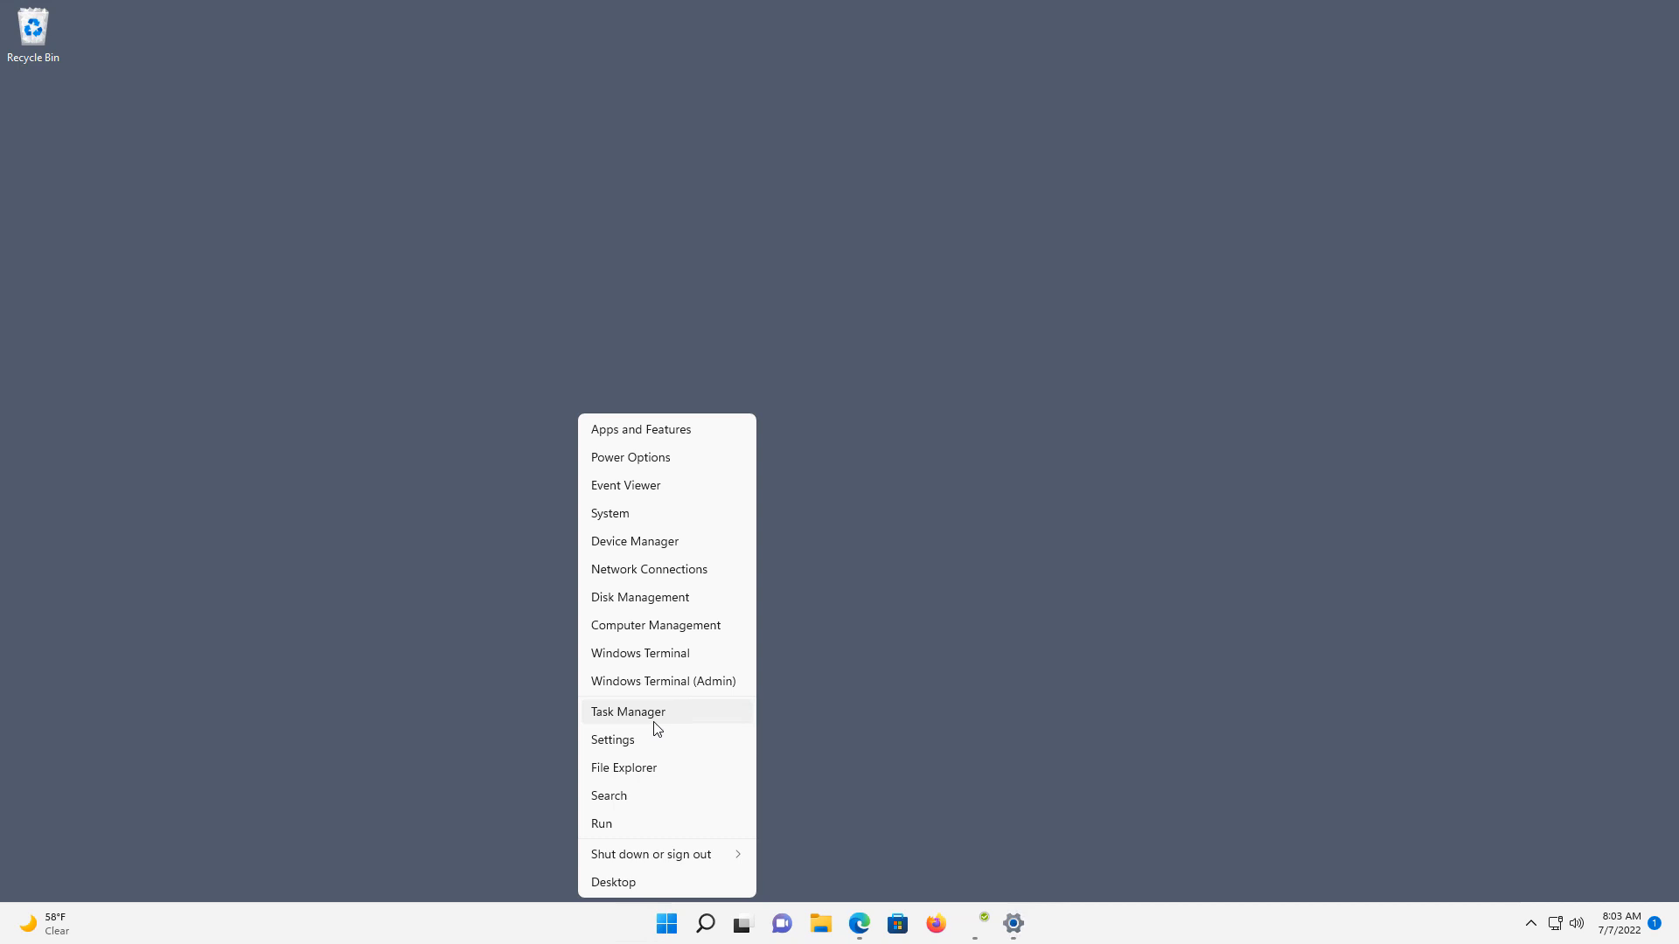
{"action": "left_click", "coordinate": [627, 712]}
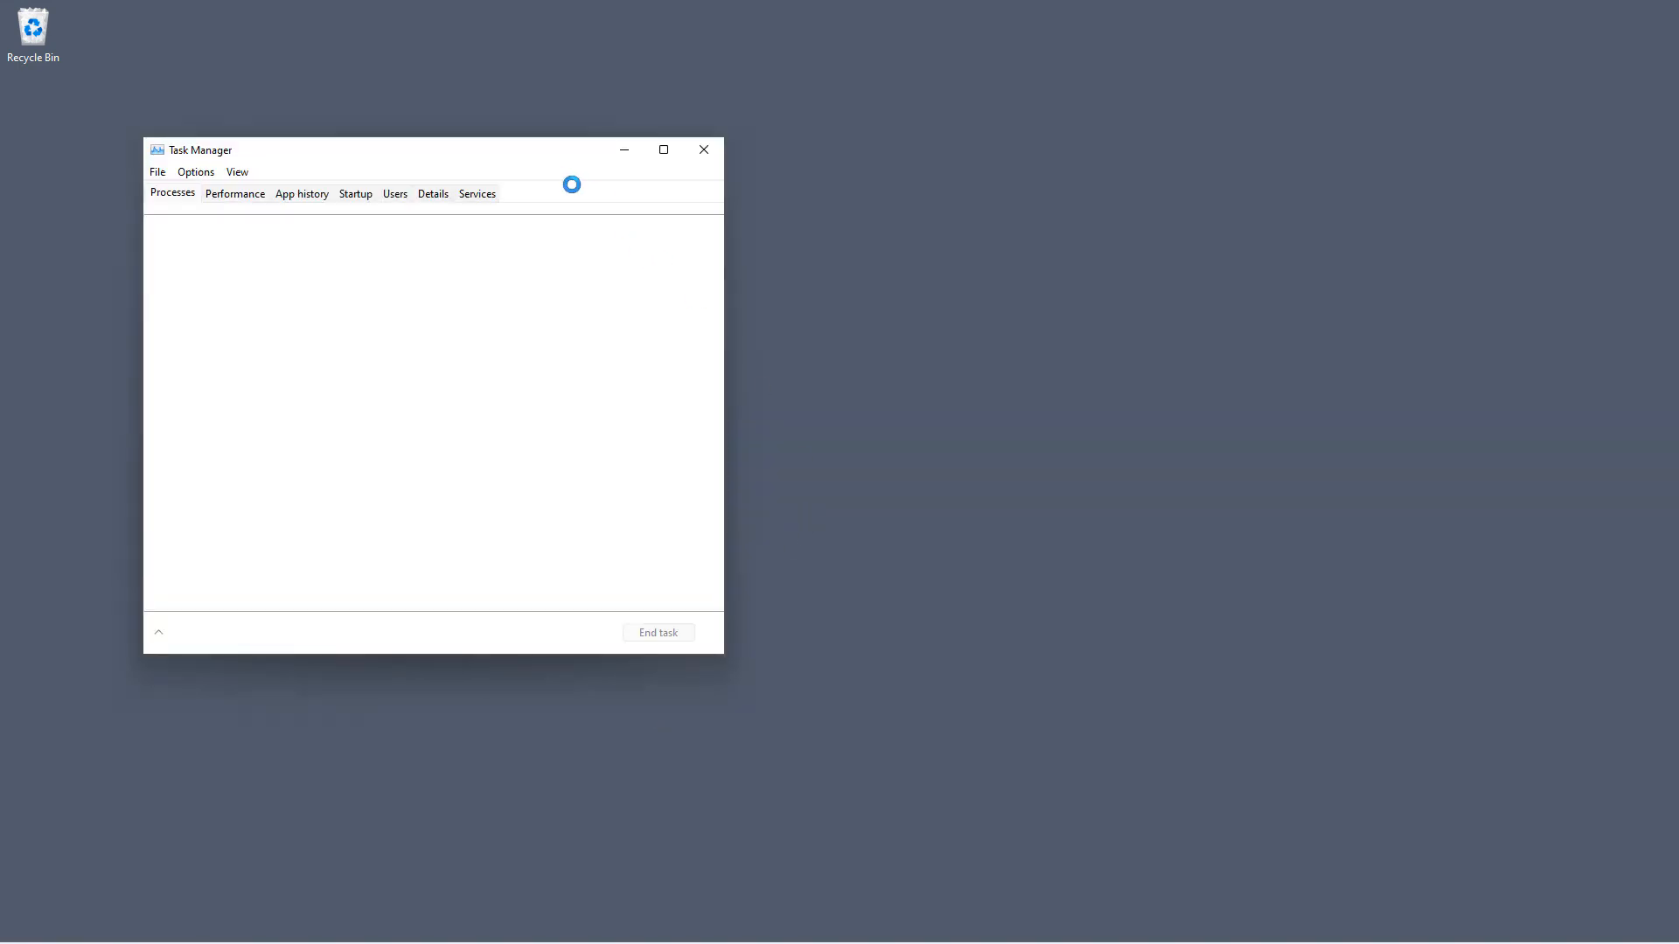
{"action": "left_click", "coordinate": [662, 149]}
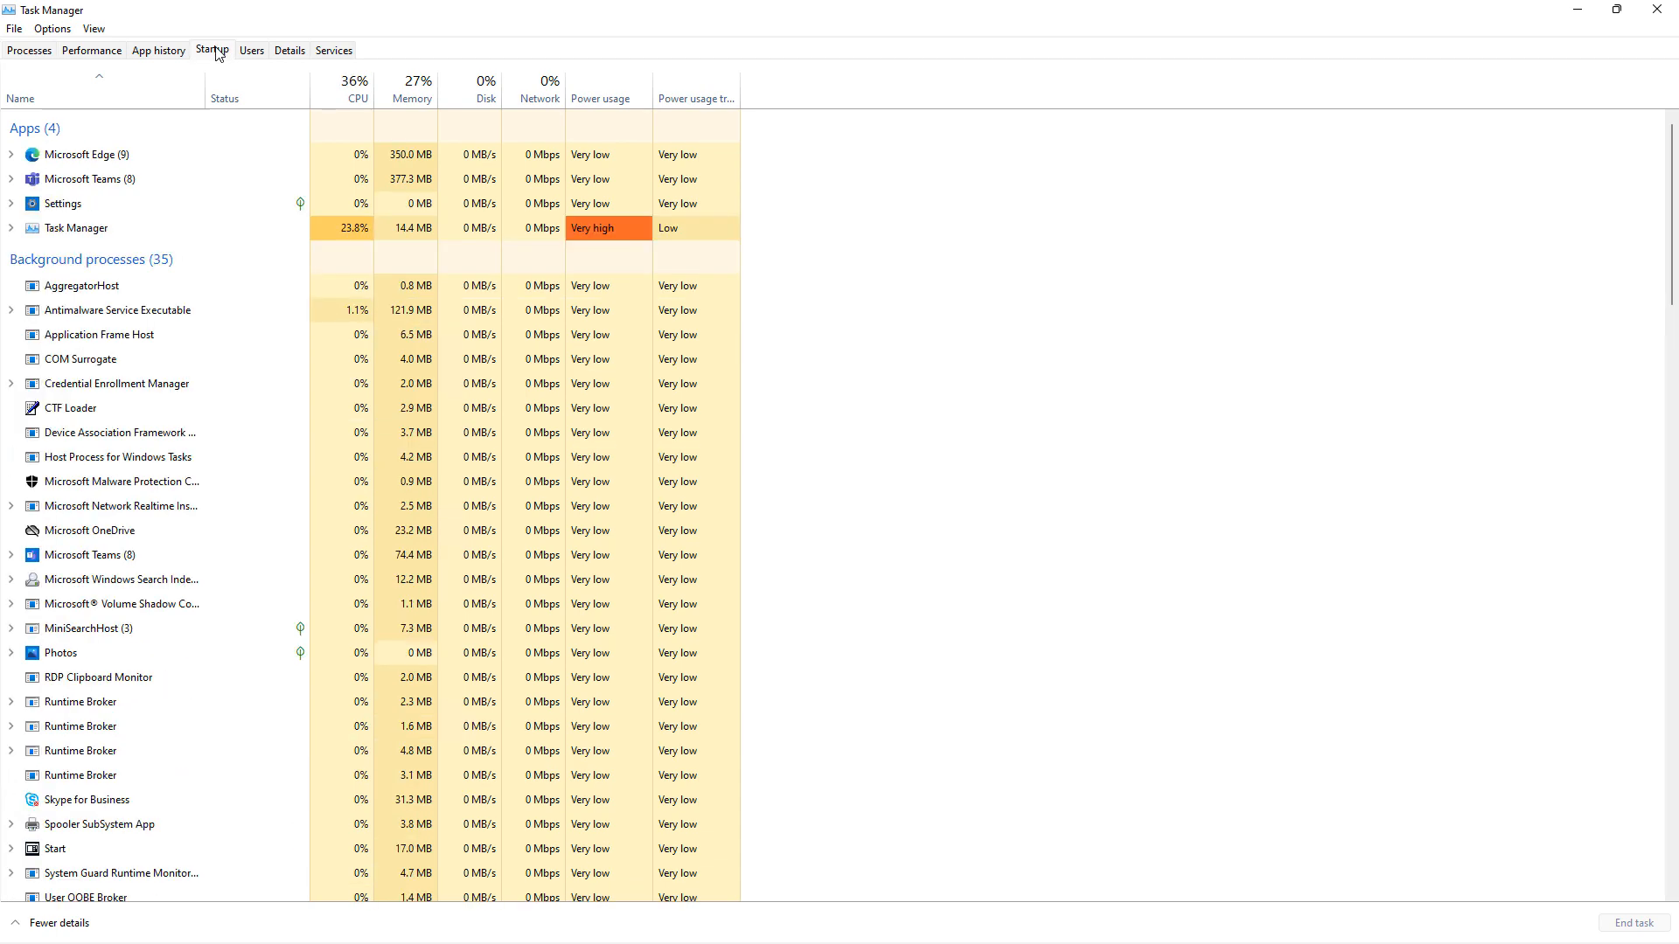
- Show the Startup apps list and select the first Microsoft Teams entry
{"action": "left_click", "coordinate": [211, 51]}
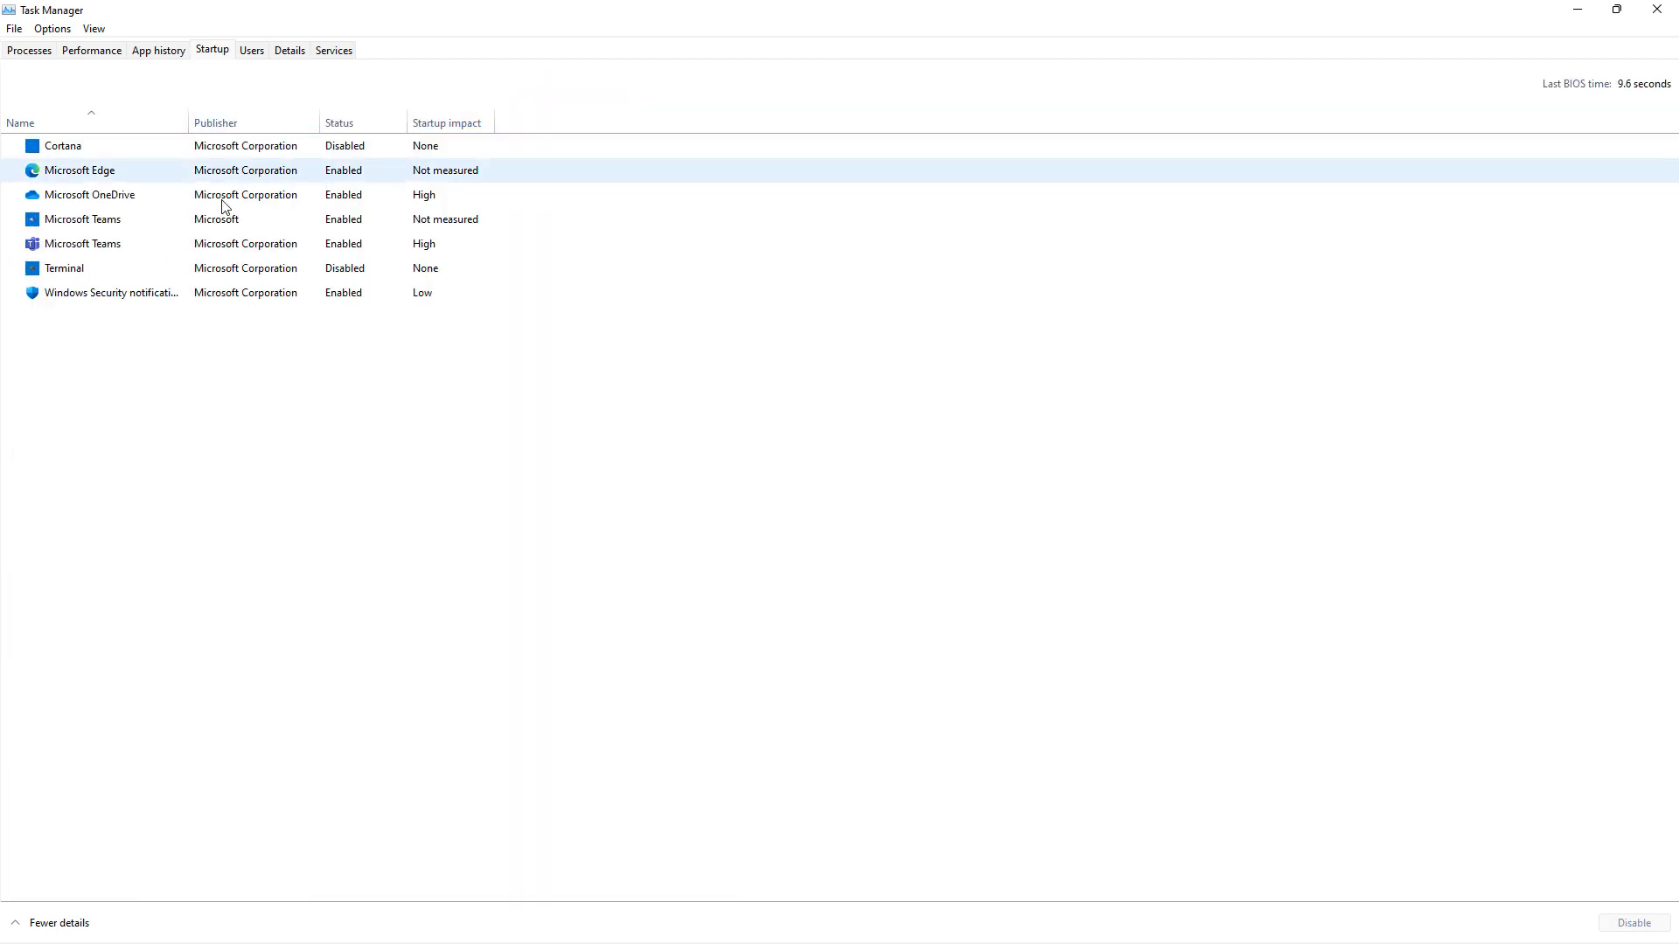
{"action": "left_click", "coordinate": [82, 218]}
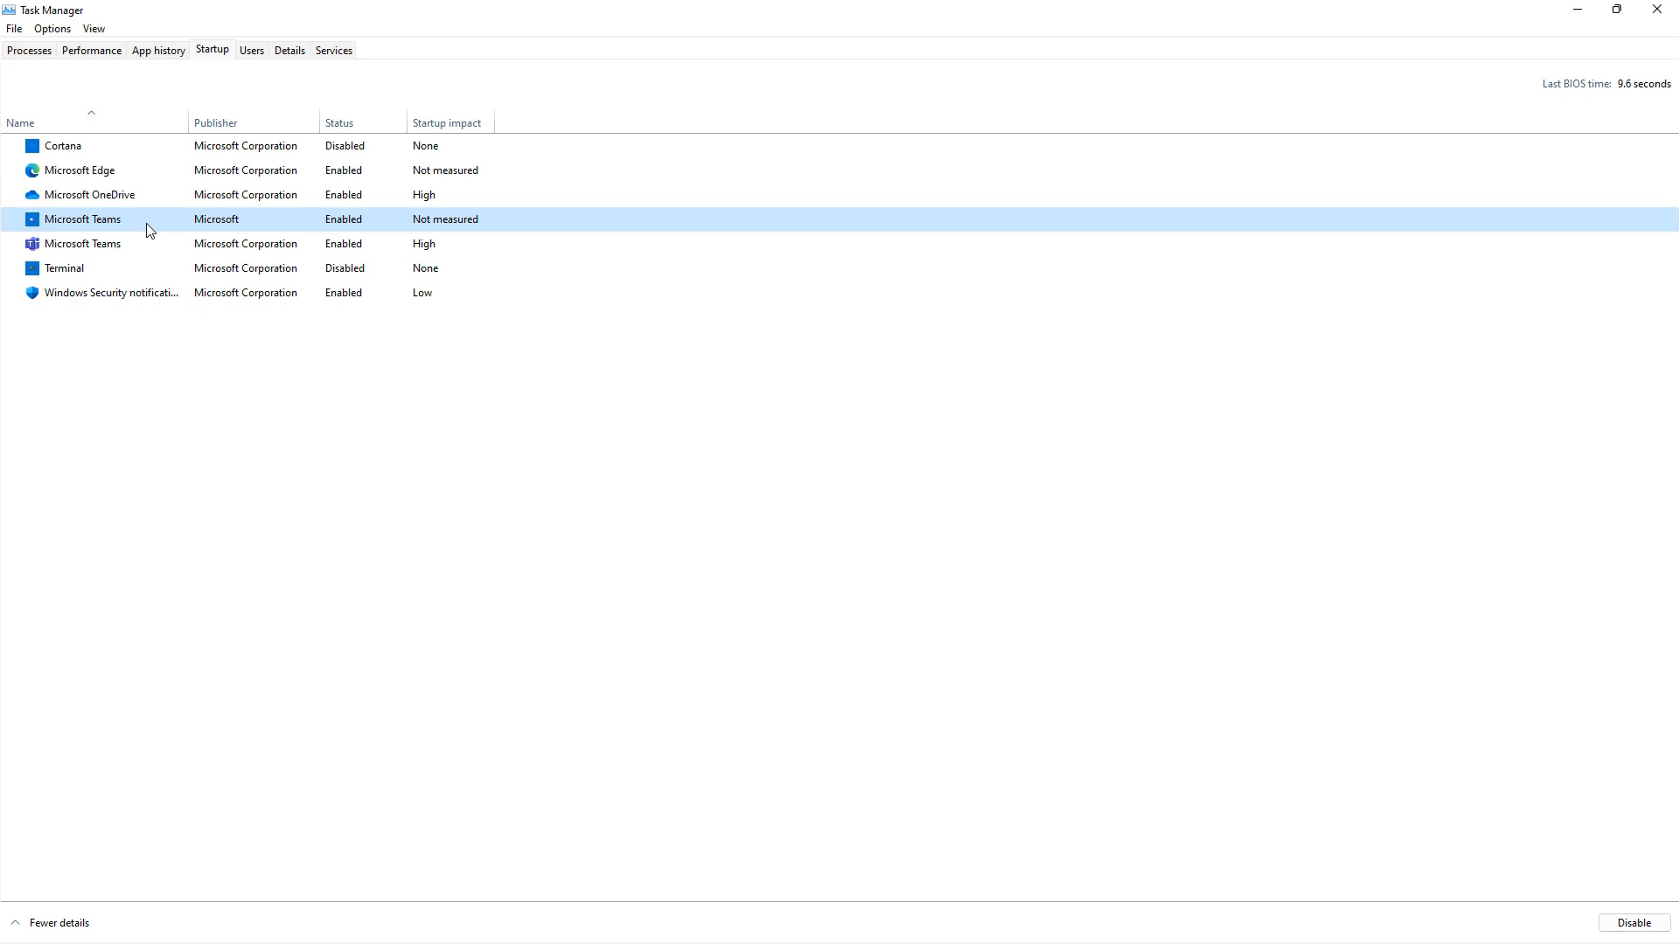
{"action": "mouse_move", "coordinate": [1308, 794]}
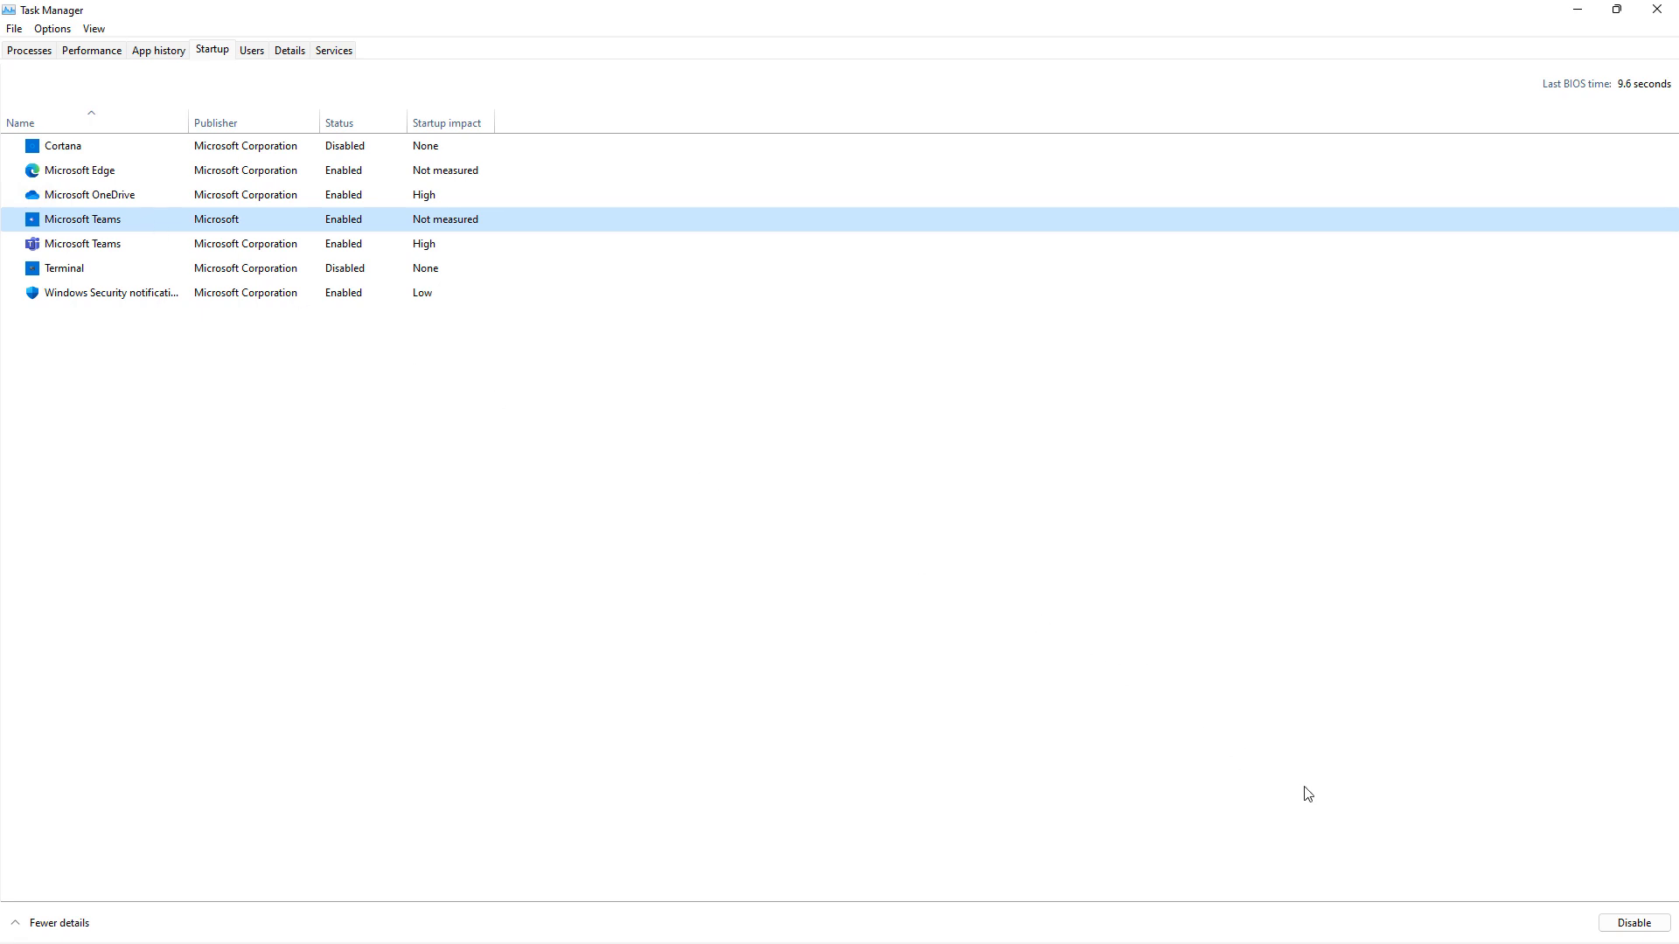
{"action": "mouse_move", "coordinate": [1460, 812]}
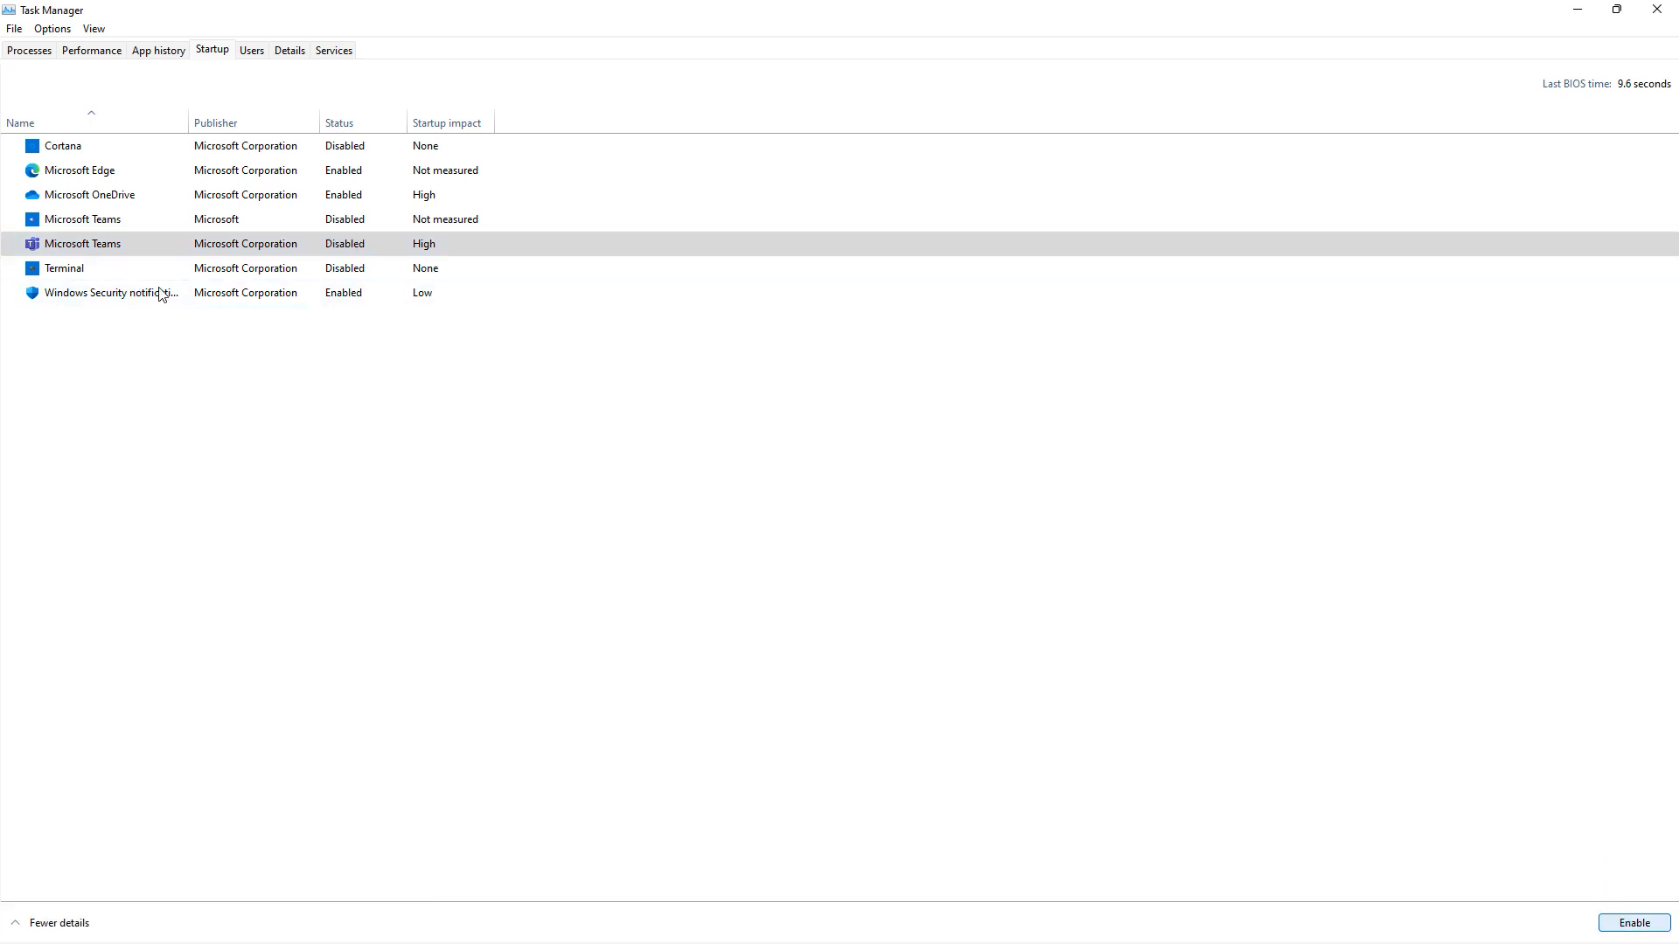
- Disable the Microsoft Teams startup entries so neither launches with Windows
{"action": "left_click", "coordinate": [110, 292]}
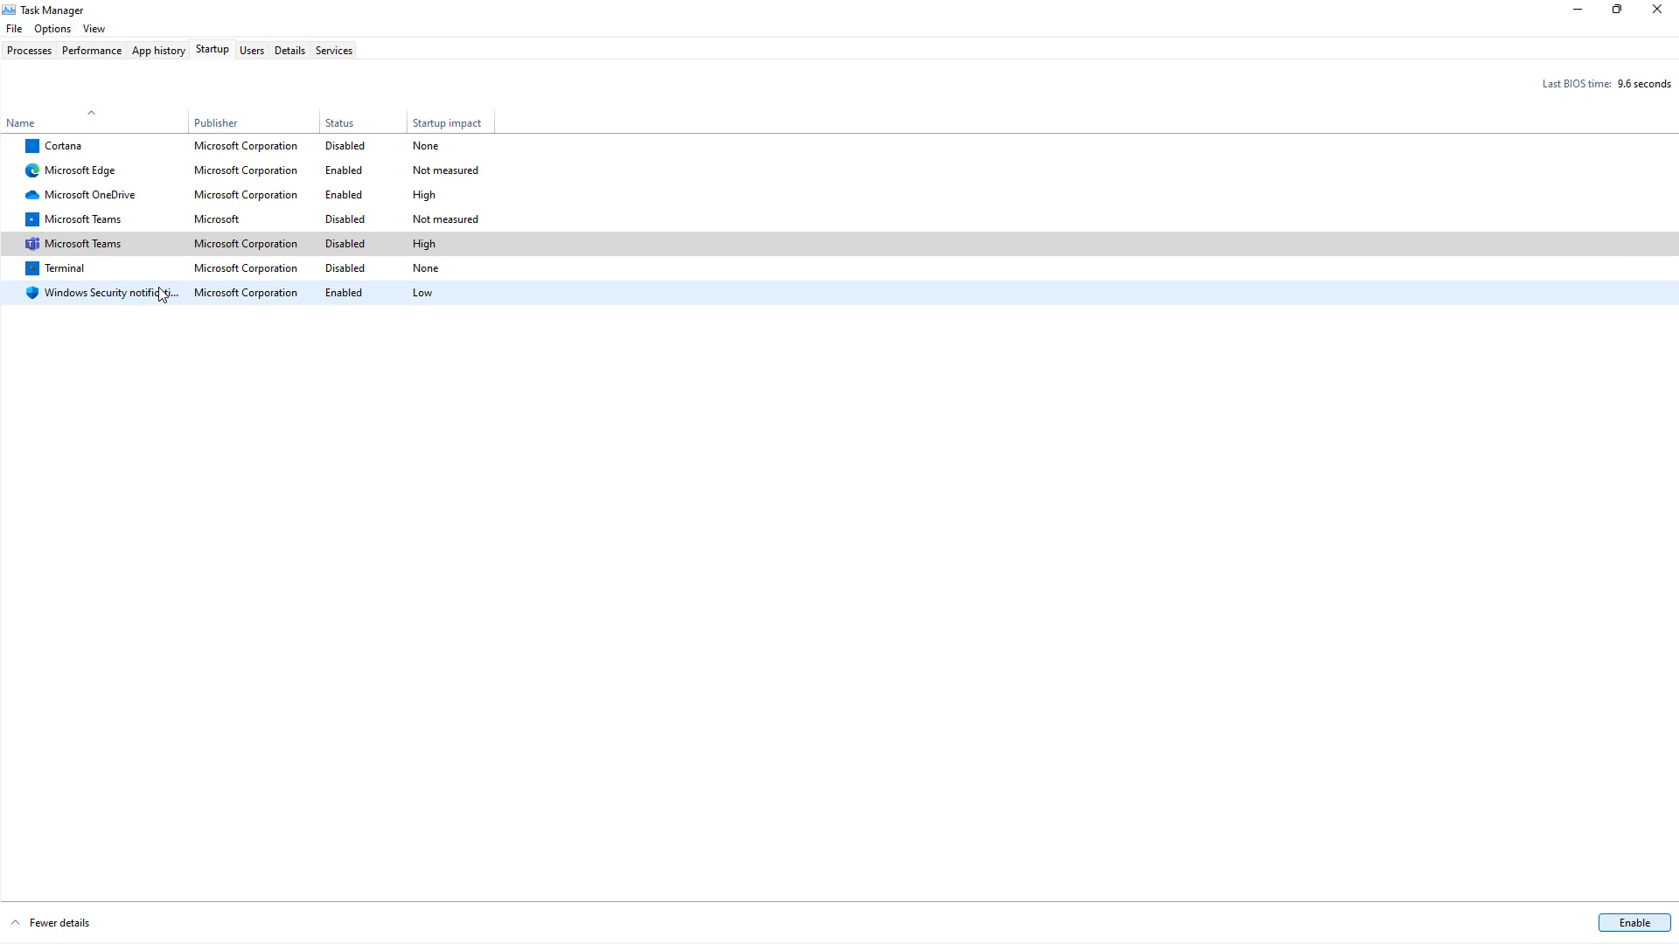
{"action": "left_click", "coordinate": [82, 243]}
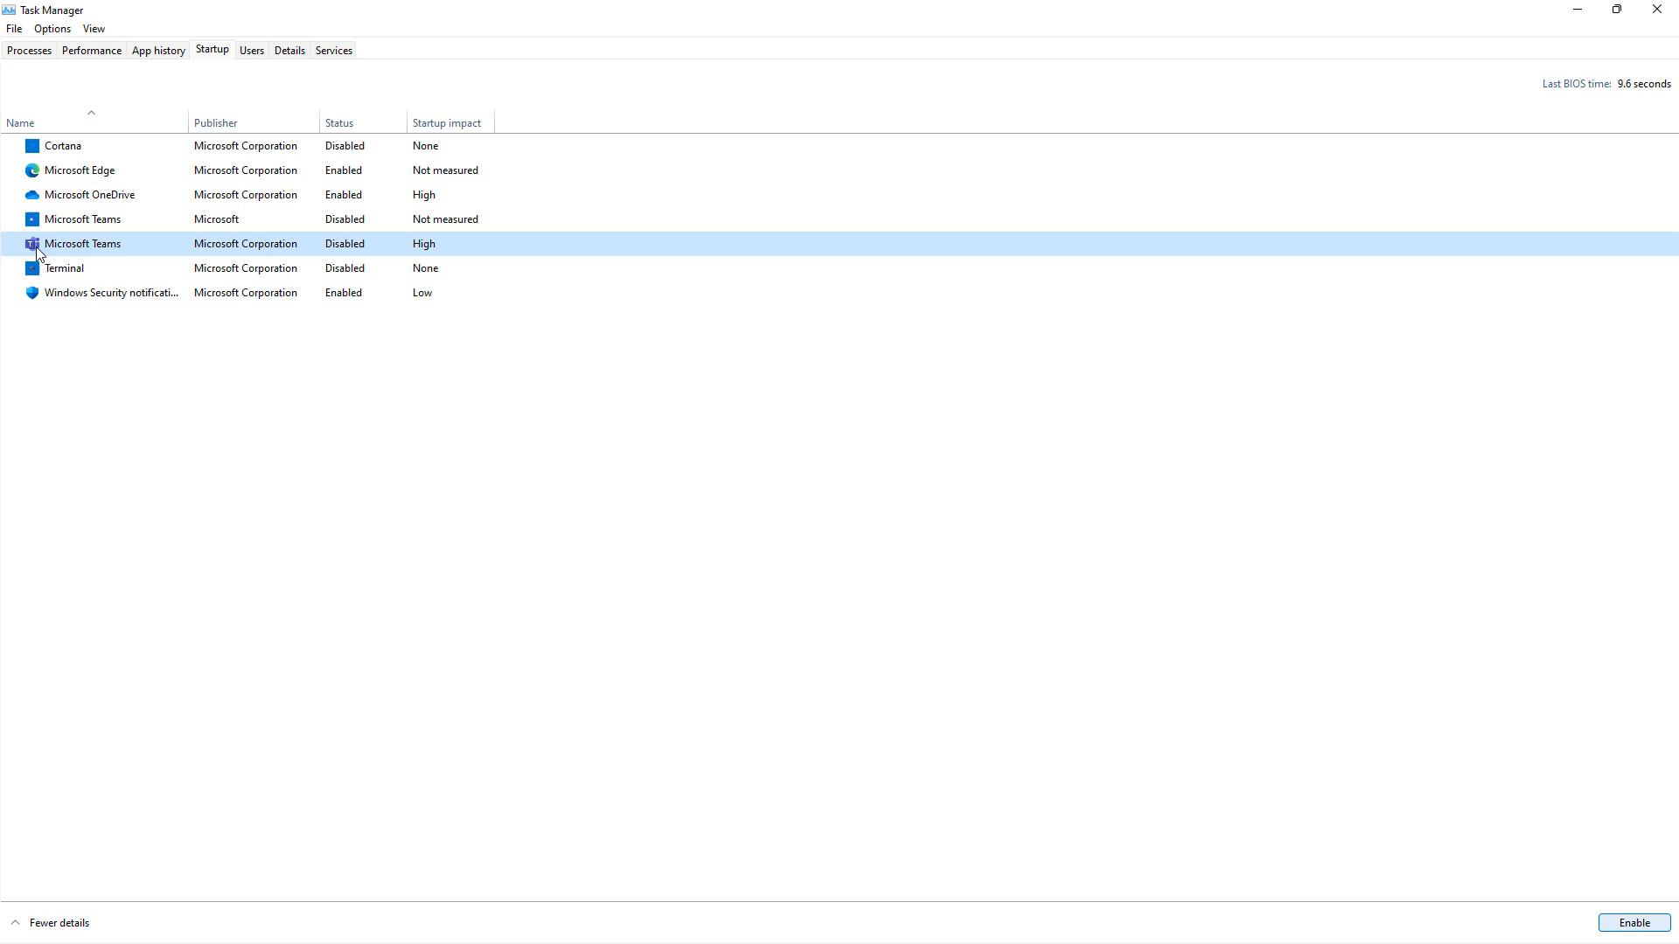
{"action": "left_click", "coordinate": [82, 218]}
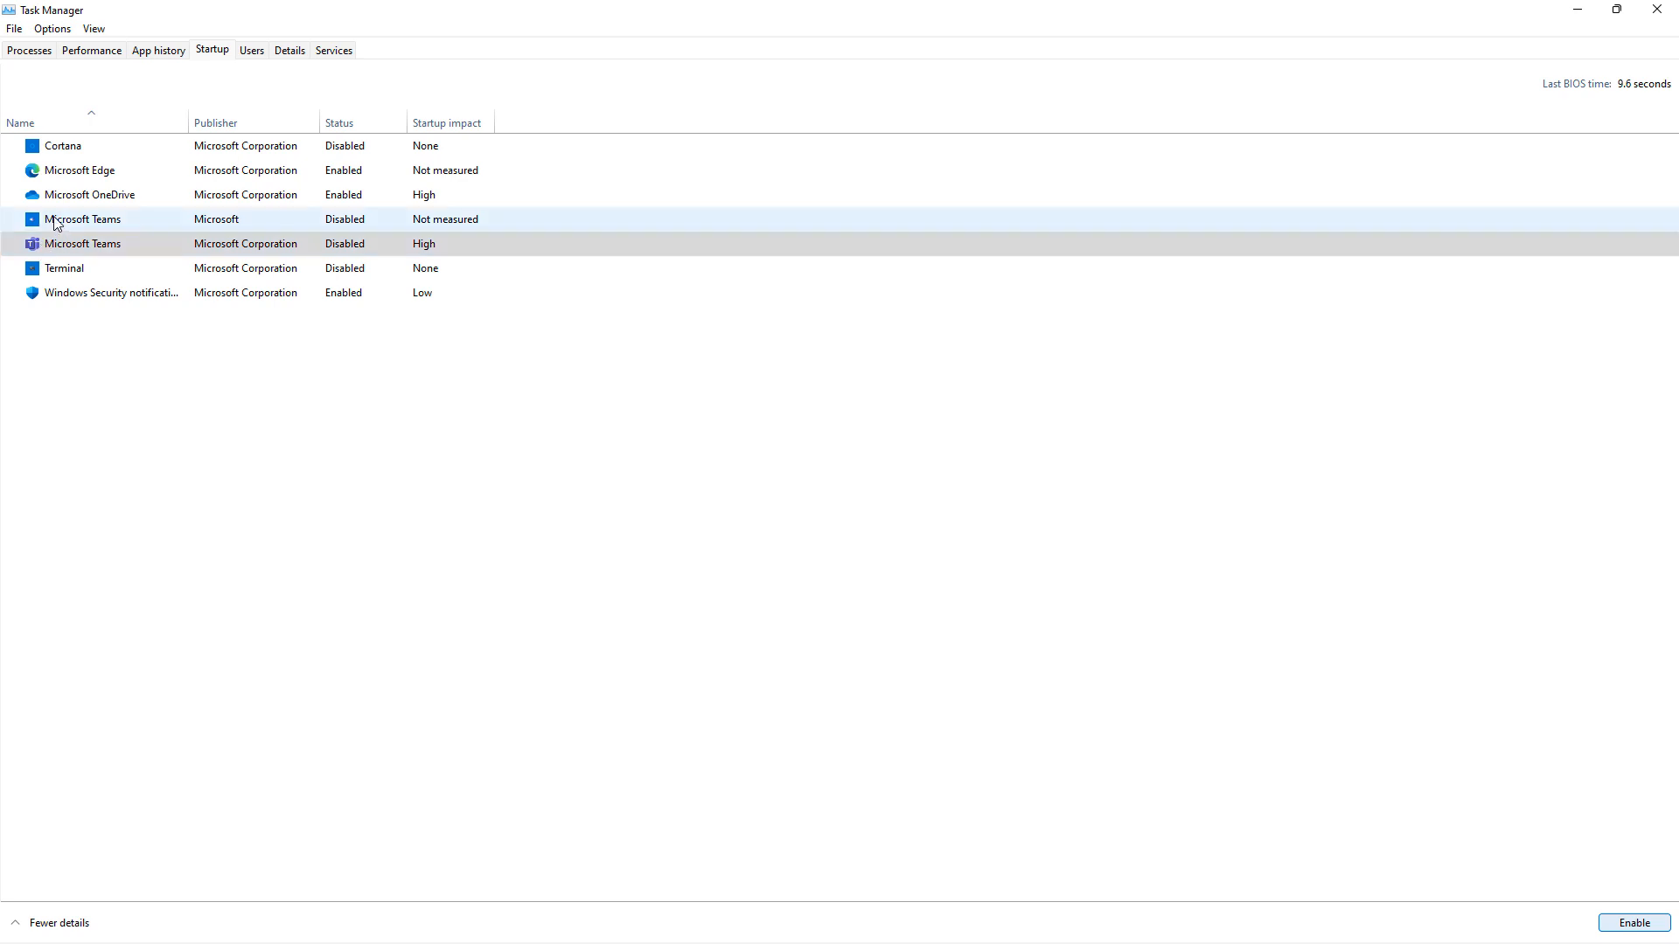
{"action": "left_click", "coordinate": [84, 219]}
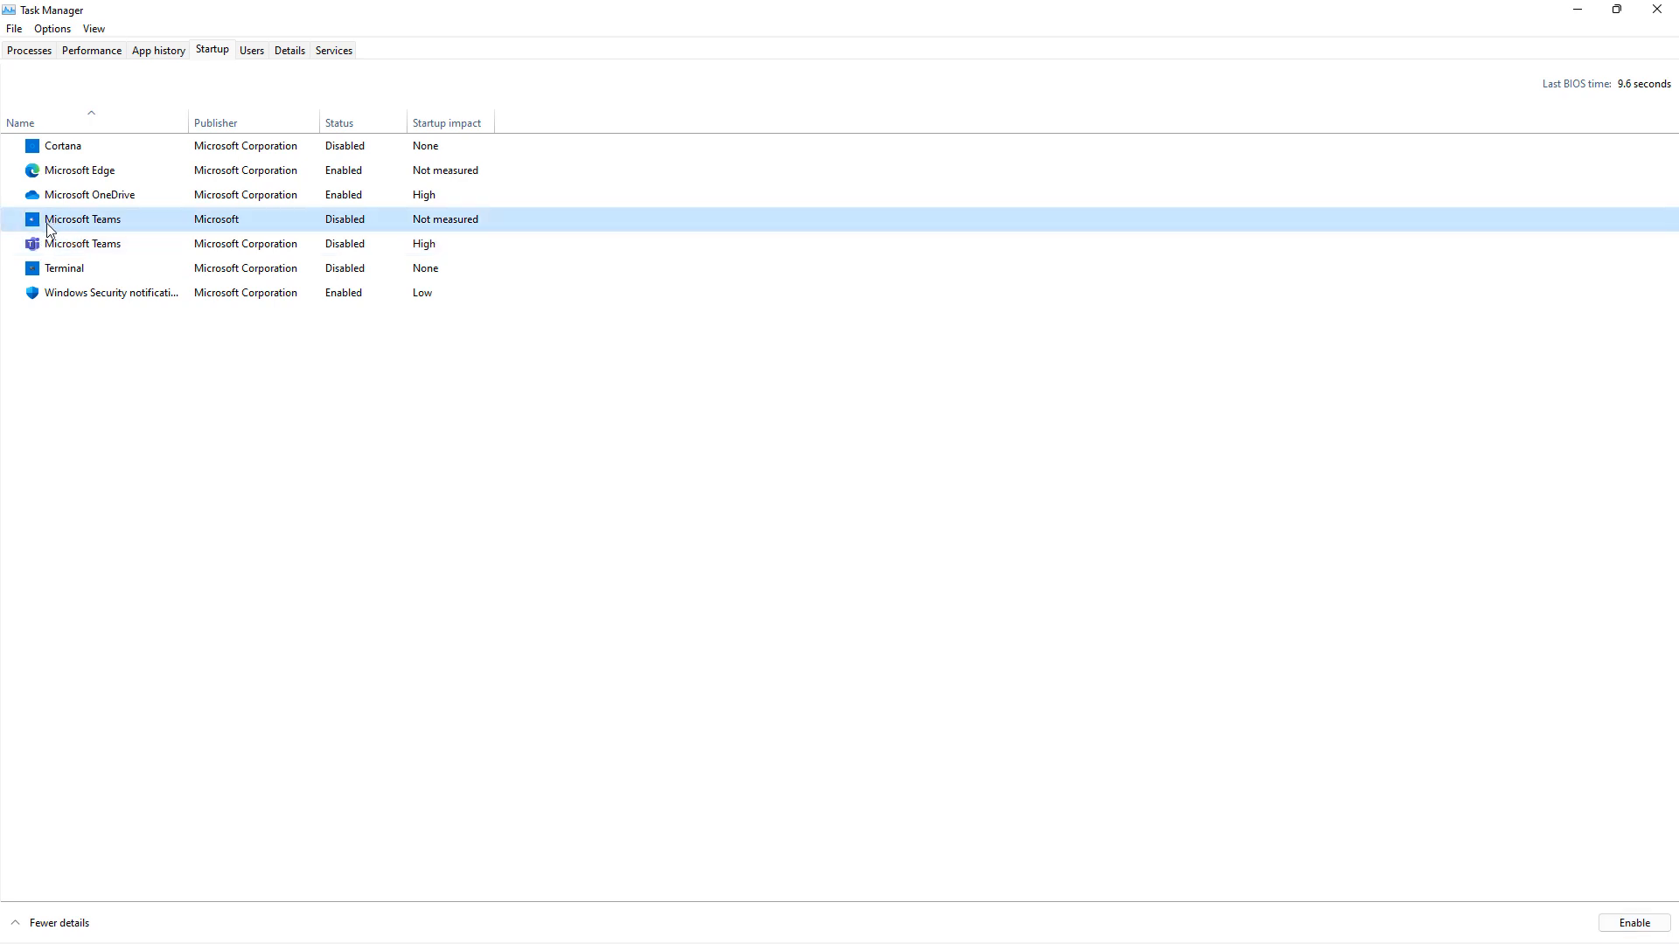
{"action": "mouse_move", "coordinate": [605, 463]}
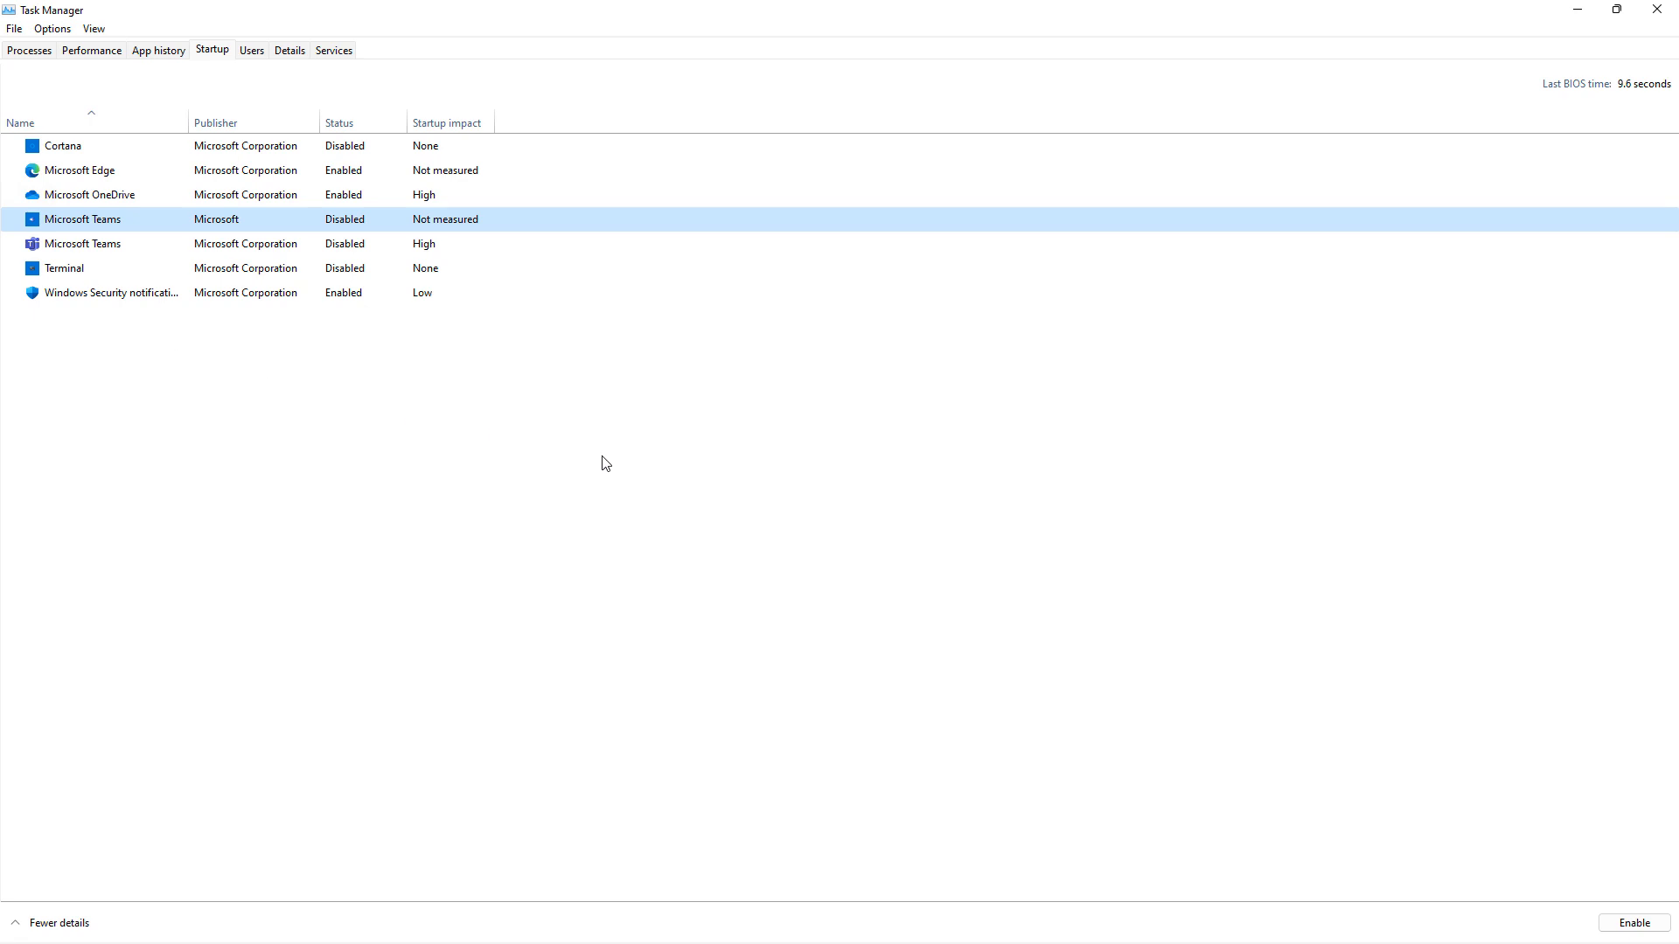
{"action": "mouse_move", "coordinate": [611, 469]}
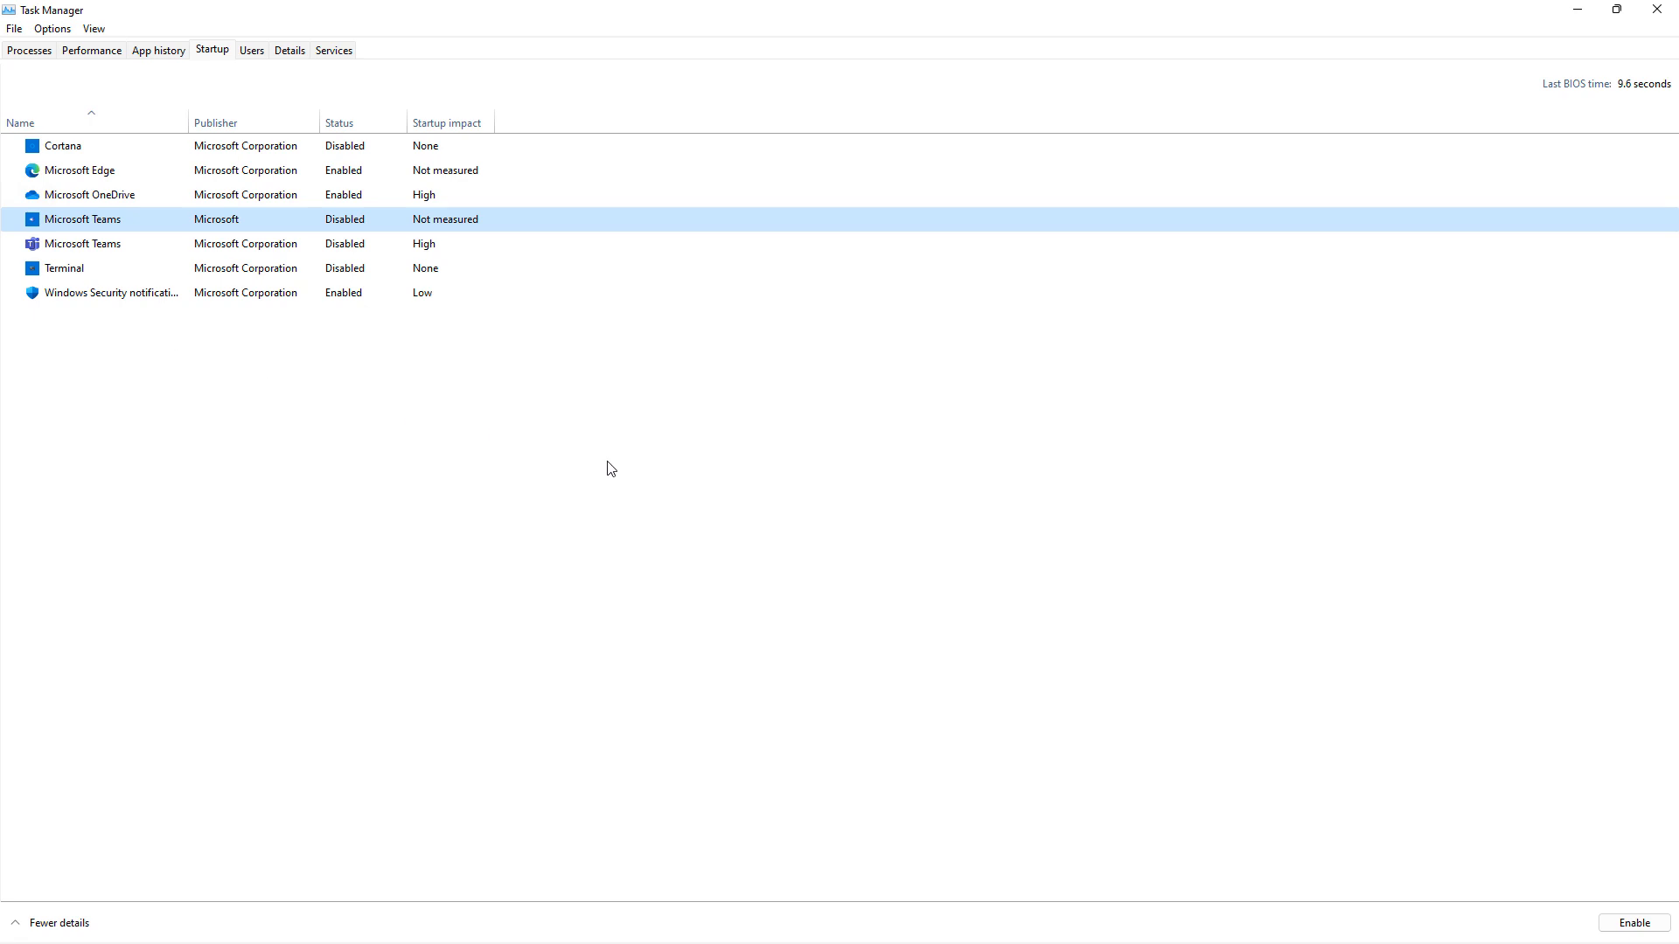